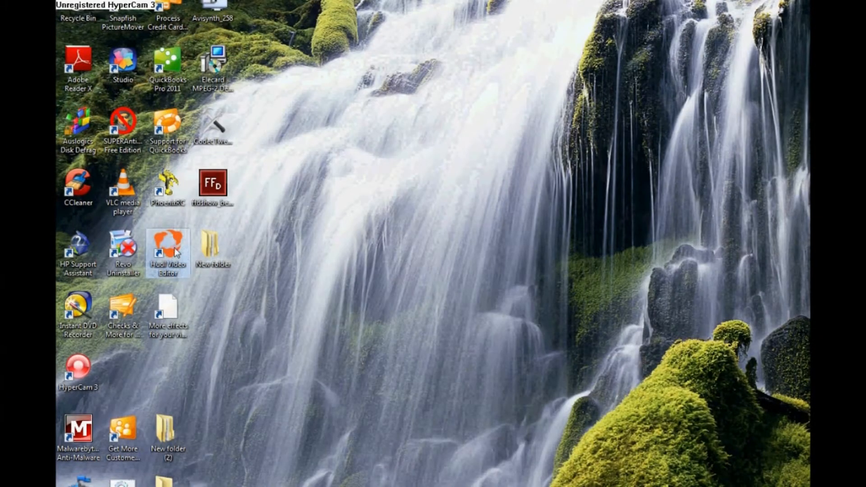
# - Launch Hudl Video Editor and start a project download for the Boys Varsity Football team
pyautogui.doubleClick(168, 251)
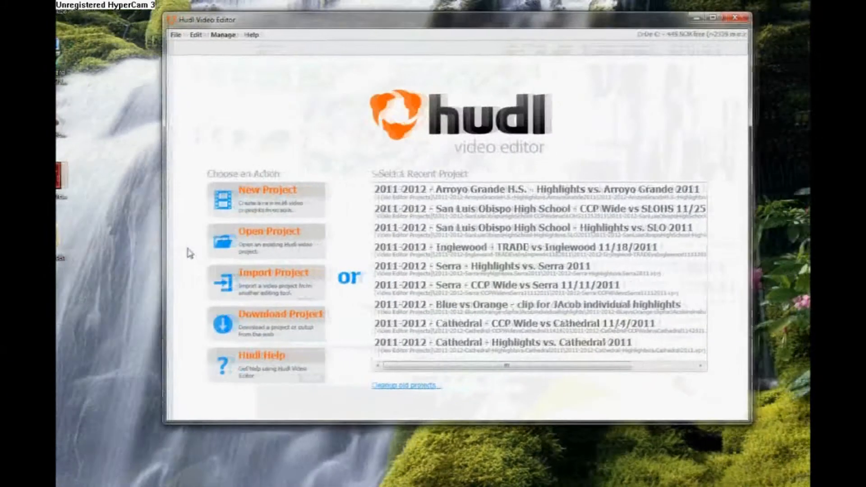
pyautogui.click(280, 323)
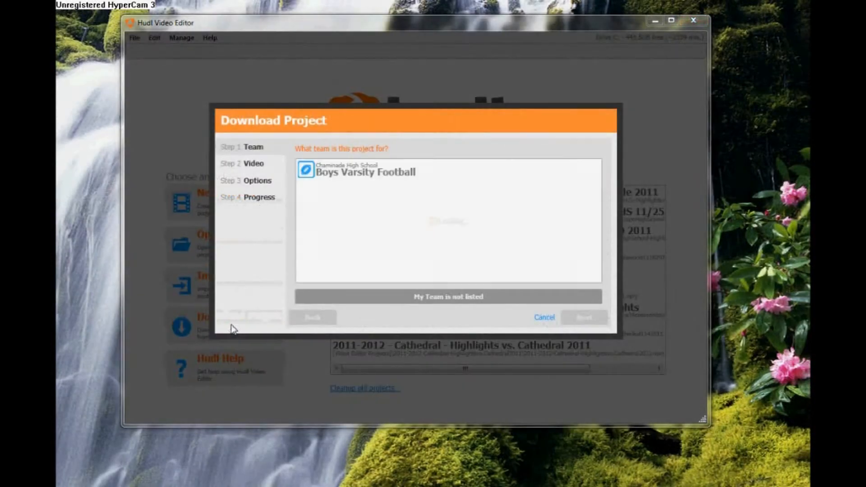
pyautogui.click(364, 171)
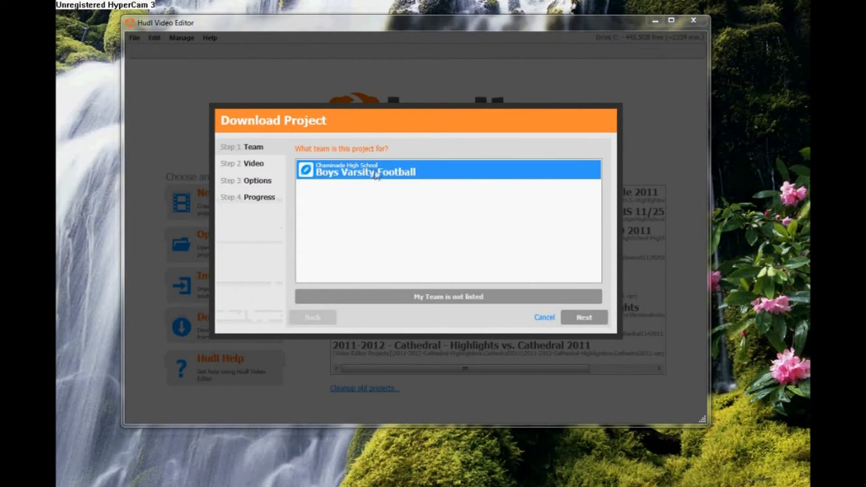
pyautogui.click(583, 317)
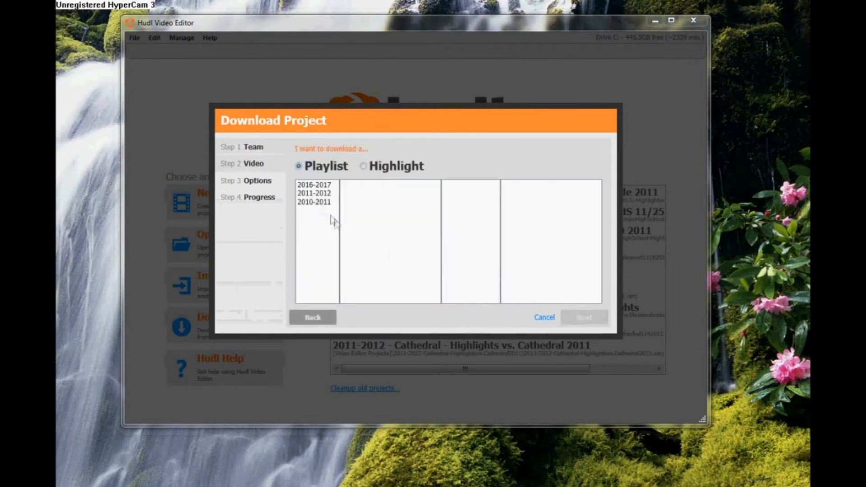
# - Download the Arroyo Grande game playlist as a project and open it with its clip list
pyautogui.click(314, 193)
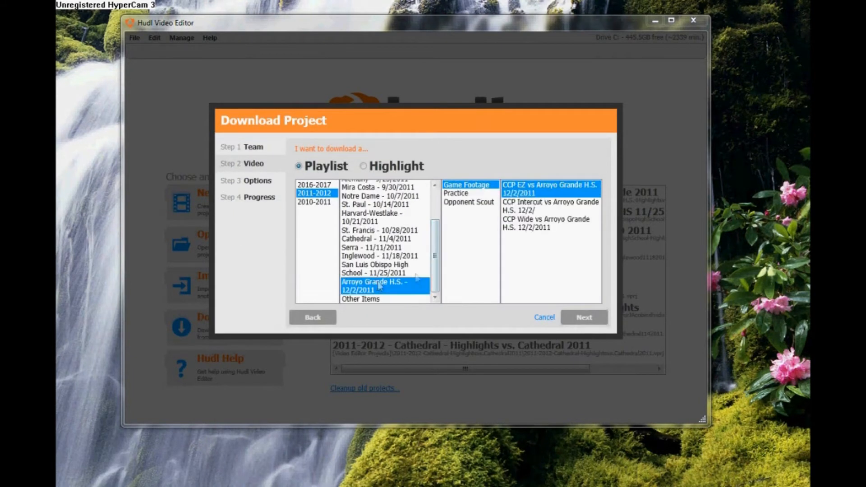
pyautogui.click(584, 317)
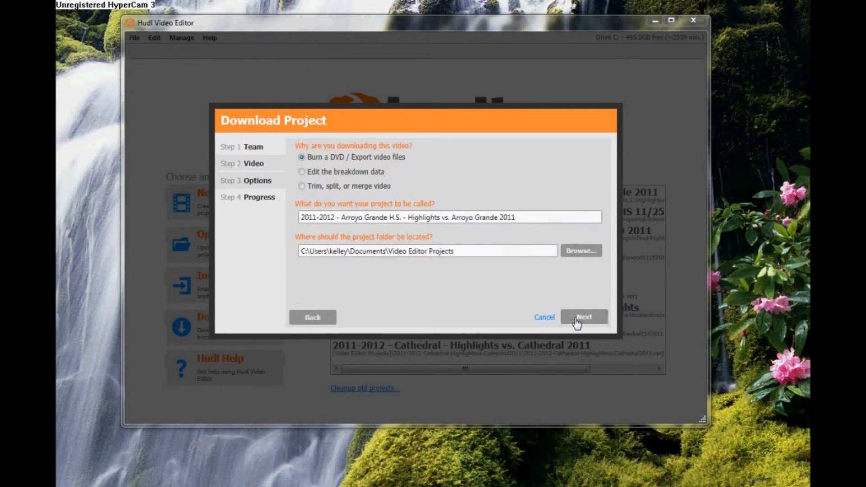
pyautogui.click(584, 317)
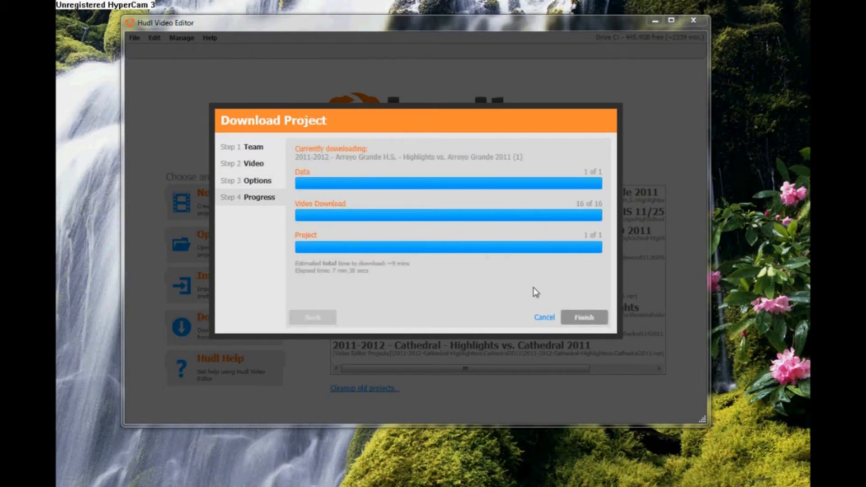
pyautogui.click(583, 316)
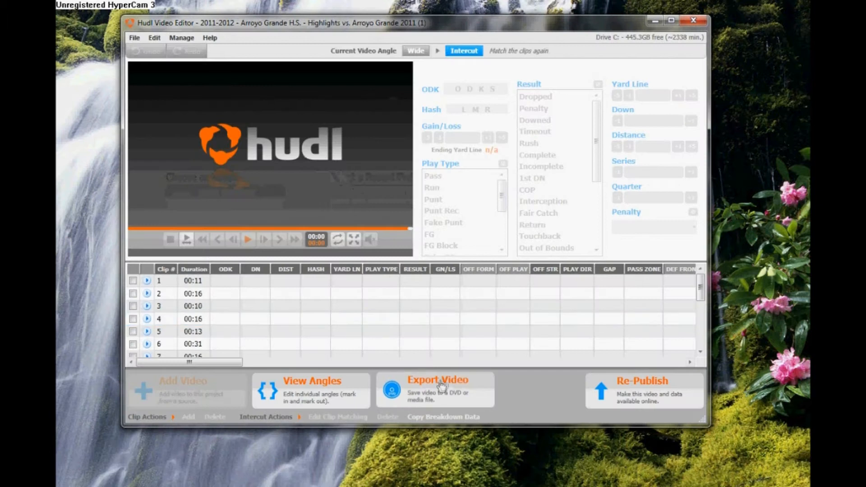
# - Export the entire intercut as a single DV-AVI file and close the finished export
pyautogui.click(436, 390)
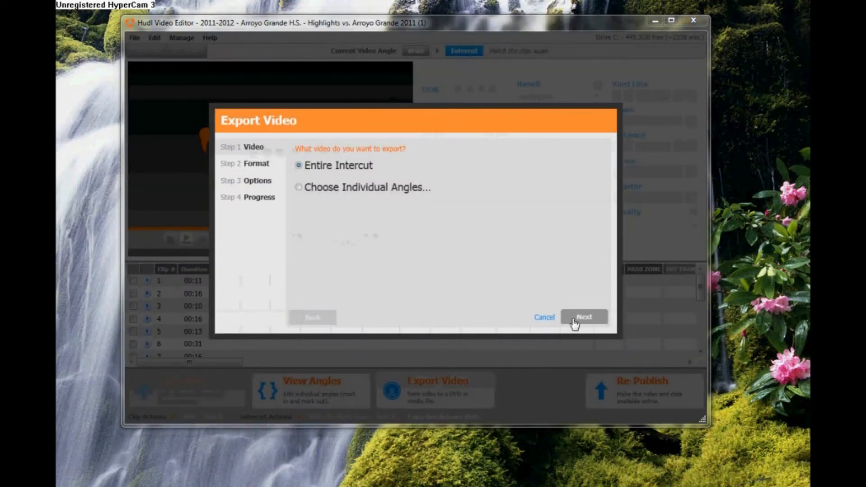
pyautogui.click(584, 317)
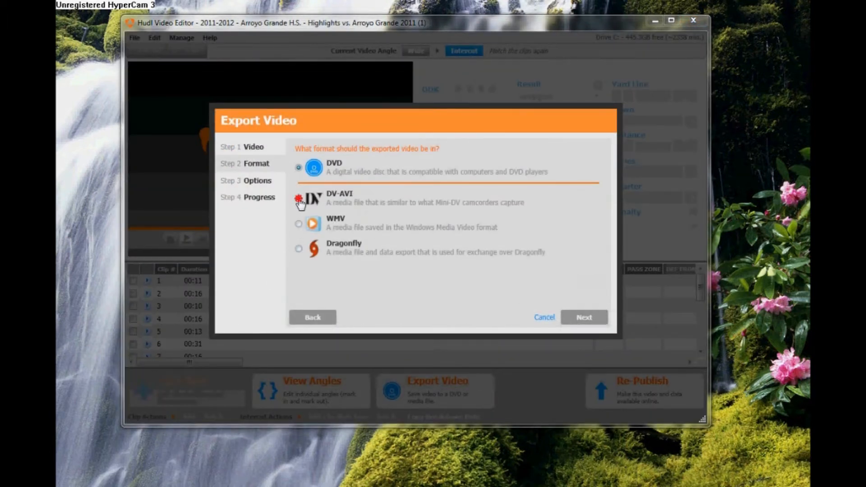
pyautogui.click(584, 316)
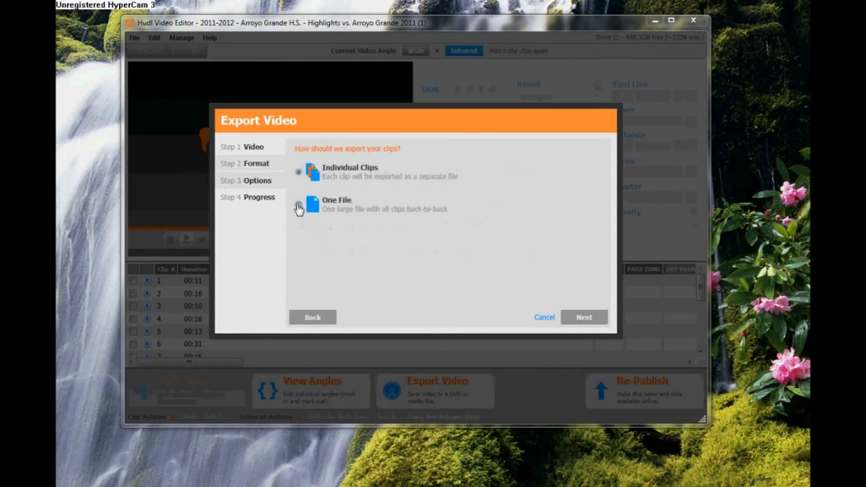
pyautogui.click(583, 316)
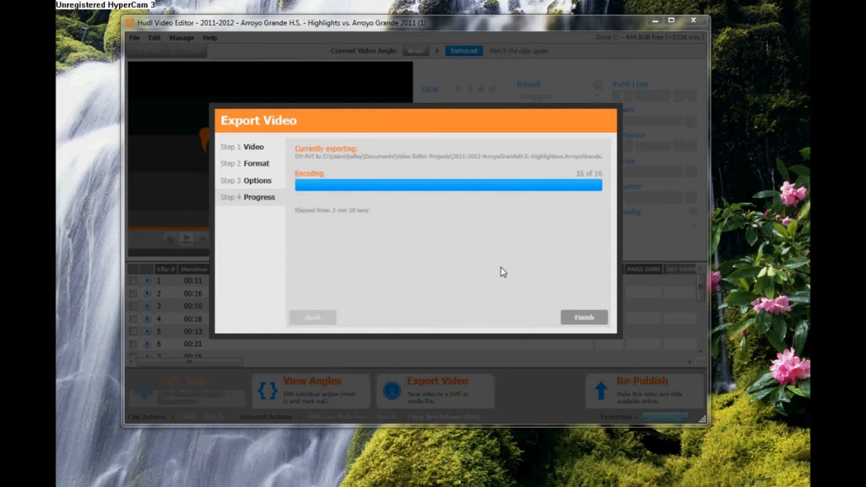
pyautogui.click(584, 316)
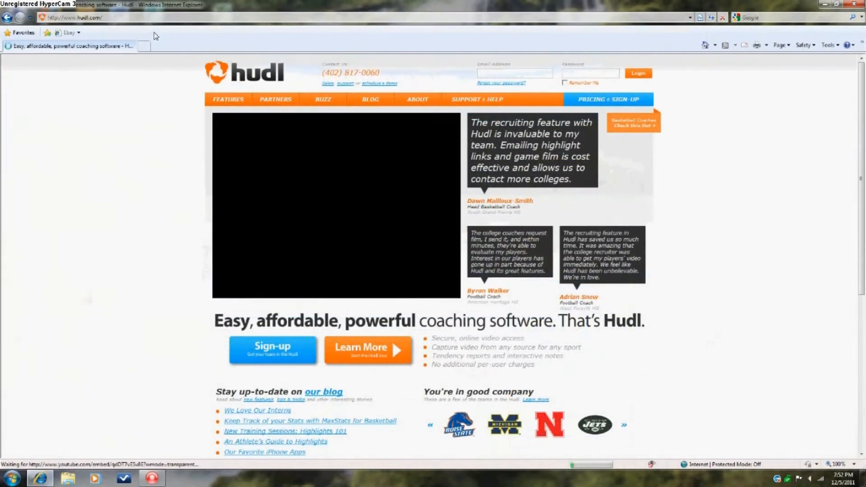
# - Log in to Hudl, open the Highlights vs. Arroyo Grande 2011 playlist in the Library, and shrink the browser left
pyautogui.write('dogl')
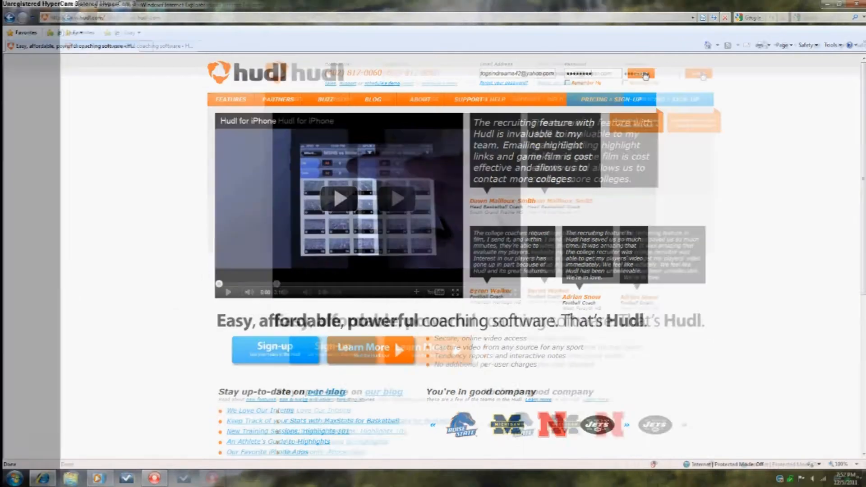
pyautogui.click(639, 74)
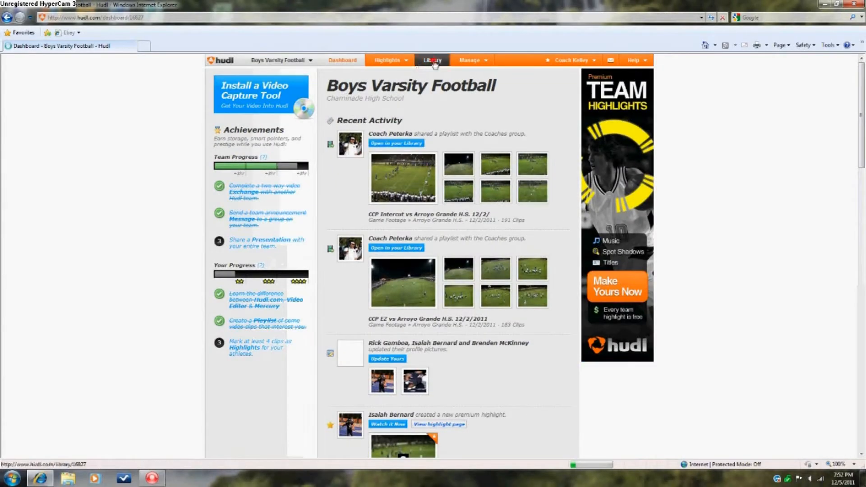
pyautogui.click(432, 60)
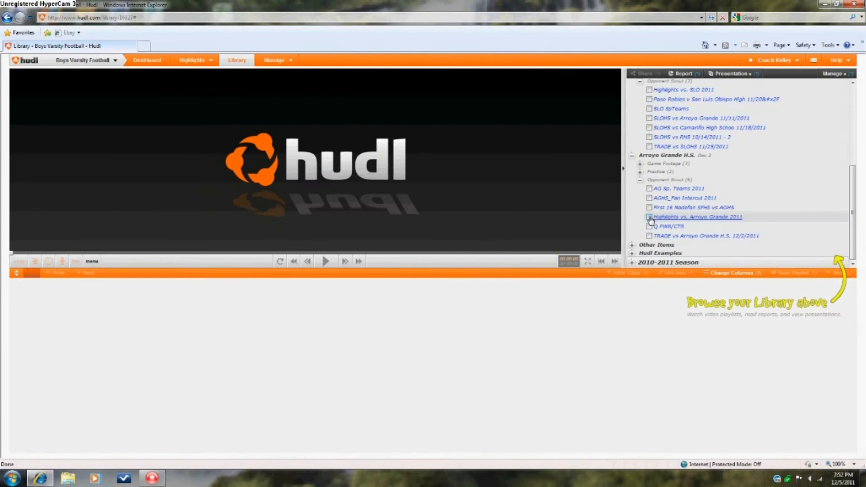
pyautogui.click(695, 216)
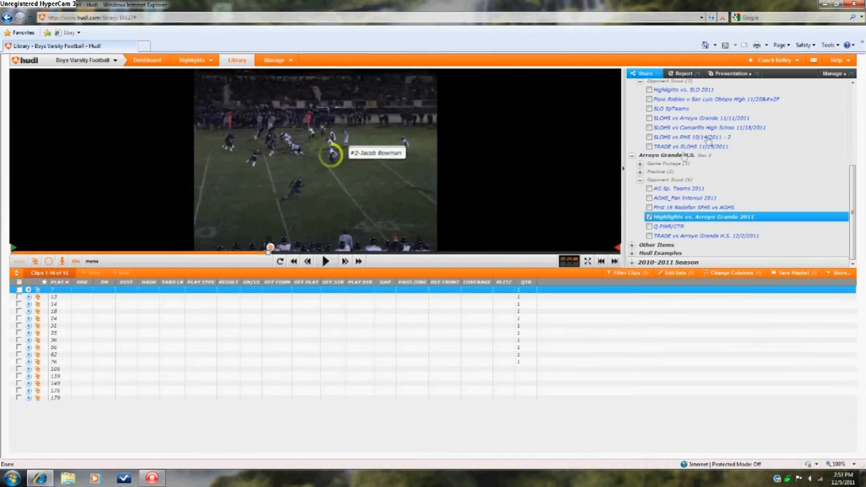
pyautogui.click(839, 5)
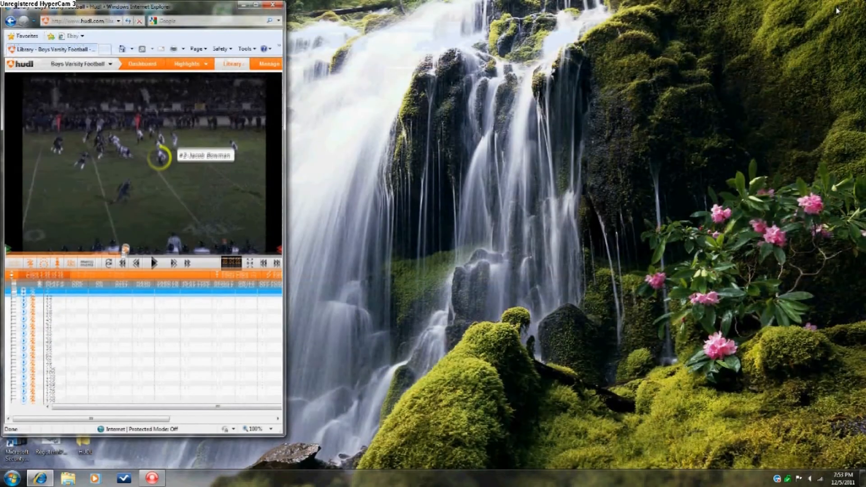
# - Browse Documents to the Arroyo Grande project's Export folder and select the exported Intercut video
pyautogui.click(11, 478)
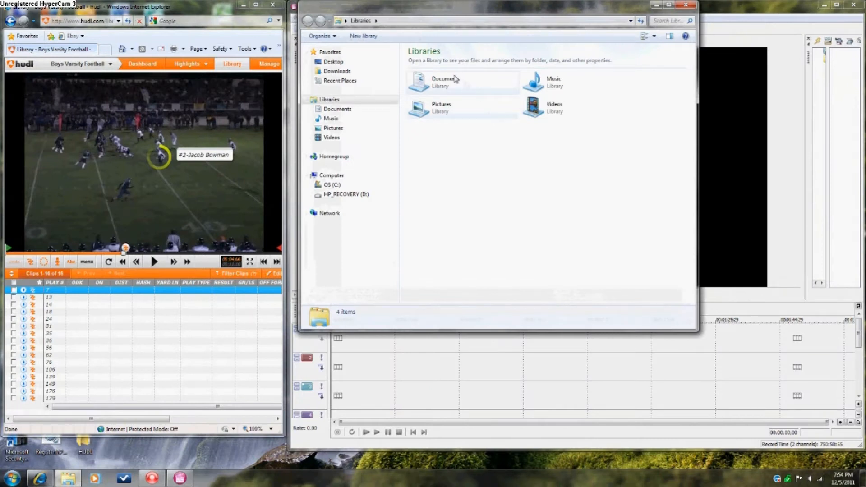
pyautogui.doubleClick(445, 82)
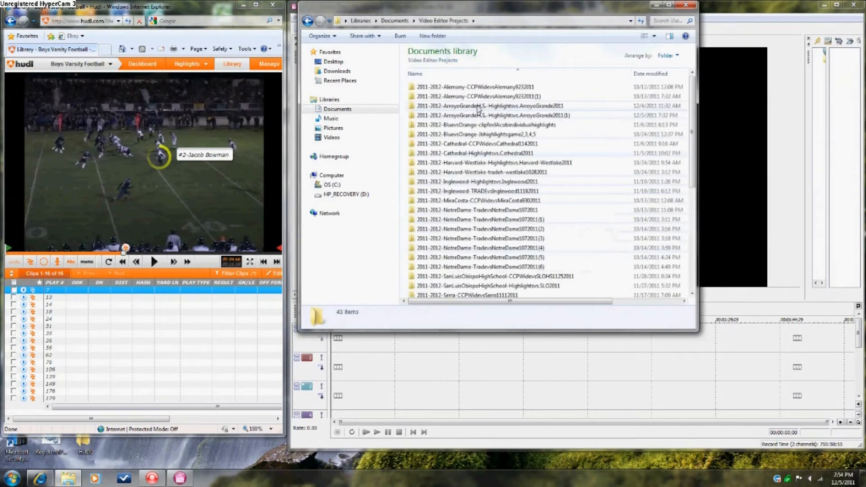
pyautogui.doubleClick(491, 106)
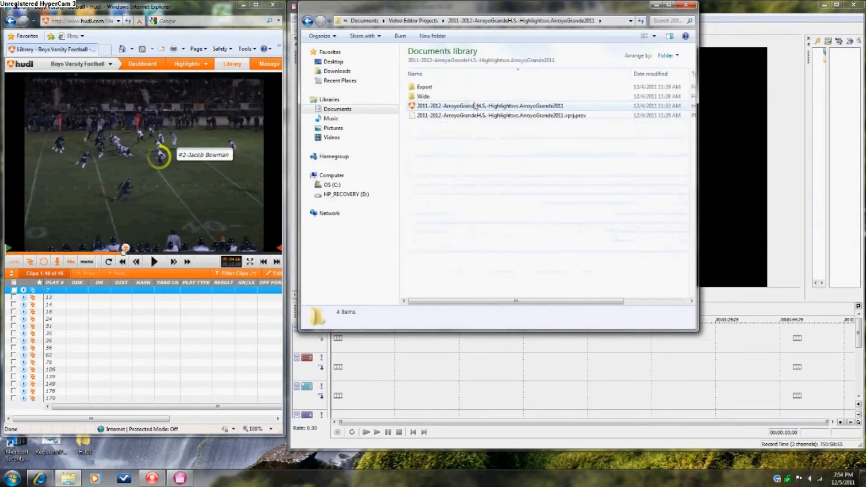
pyautogui.doubleClick(424, 87)
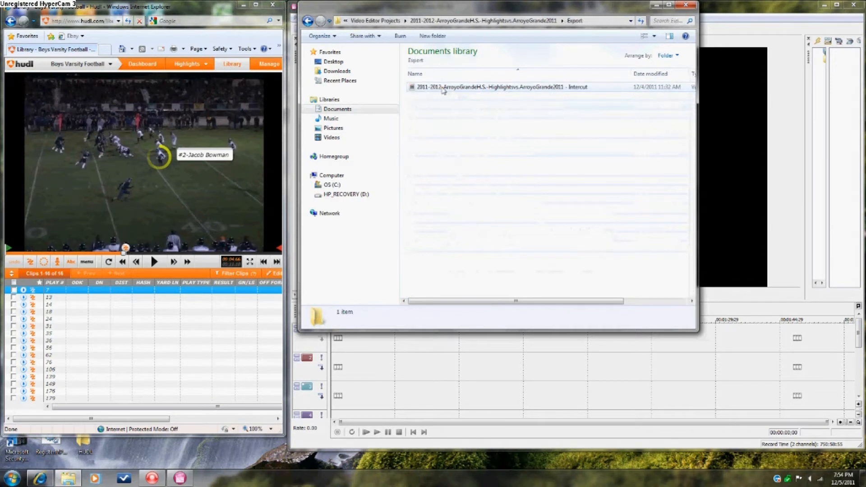
pyautogui.click(500, 87)
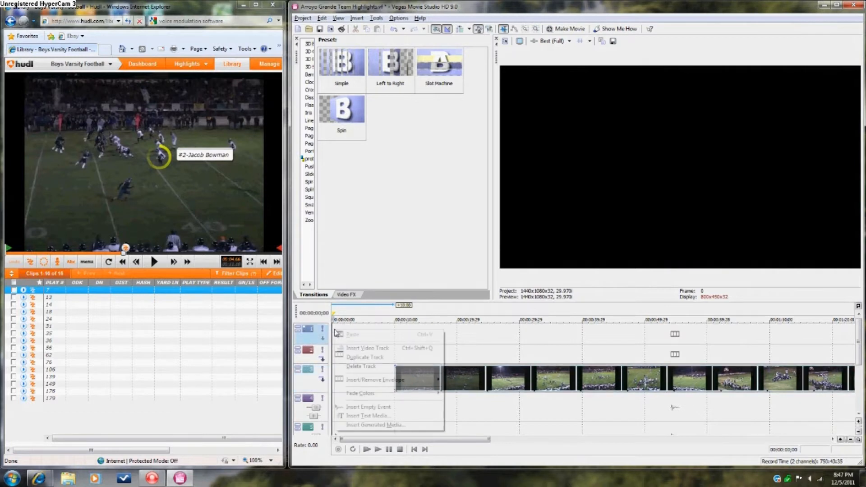
pyautogui.moveTo(368, 415)
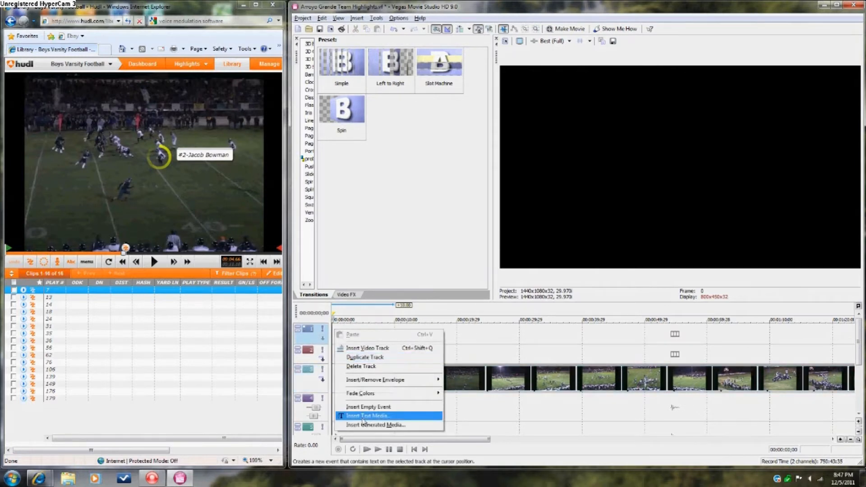
# - Insert a text event for the CCP vs. Arroyo Grande Team Highlights title card and reach its colour settings
pyautogui.click(367, 414)
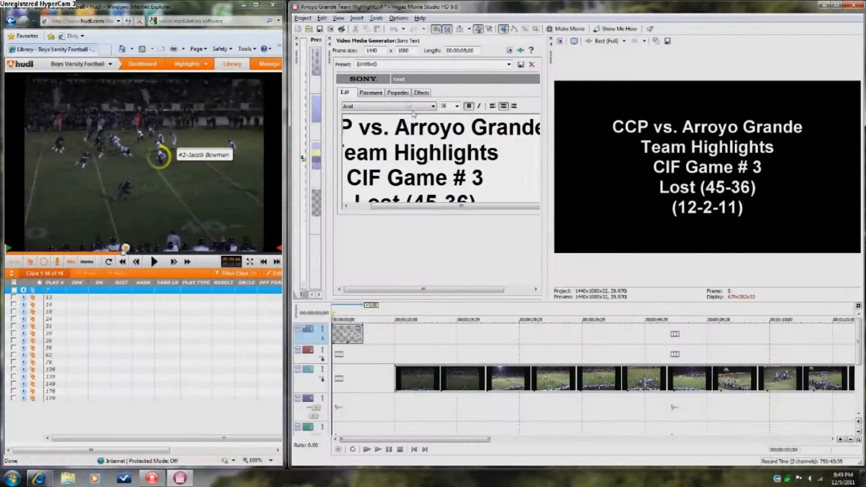
pyautogui.click(397, 92)
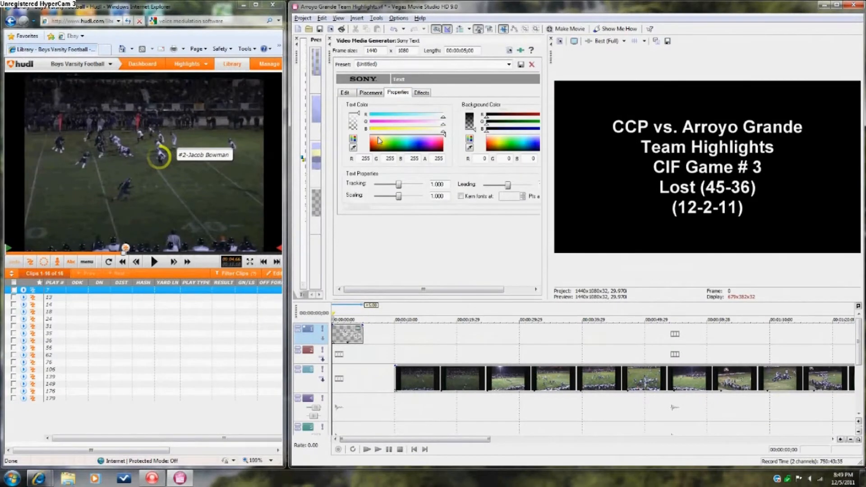
pyautogui.click(377, 142)
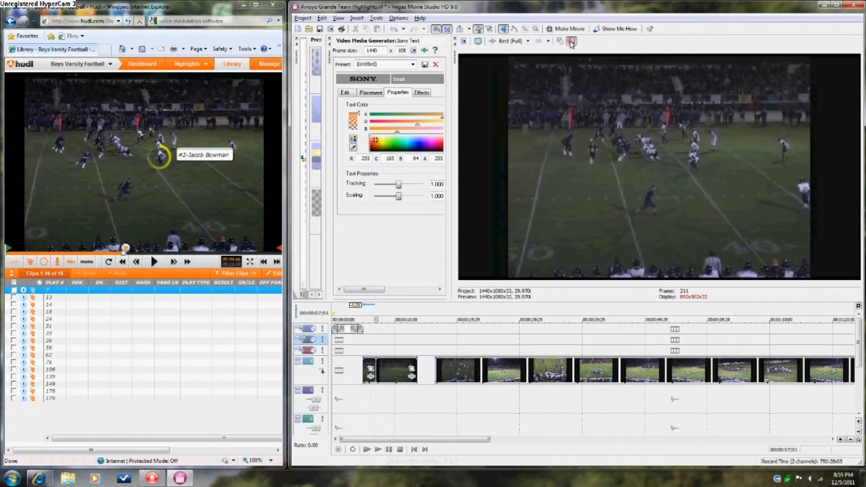
# - Colour the title text orange and move the playhead onto the first play's footage
pyautogui.click(571, 41)
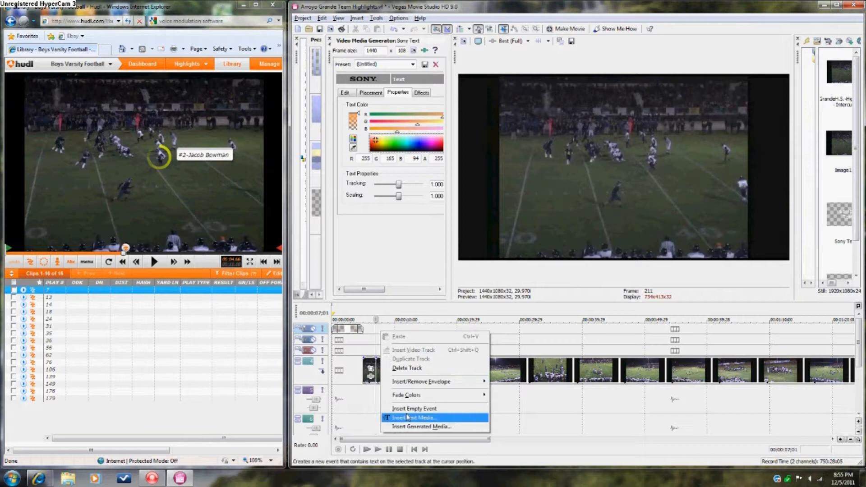
# - Add a large bold letter O text event and position it over the player as a circle marker
pyautogui.click(414, 417)
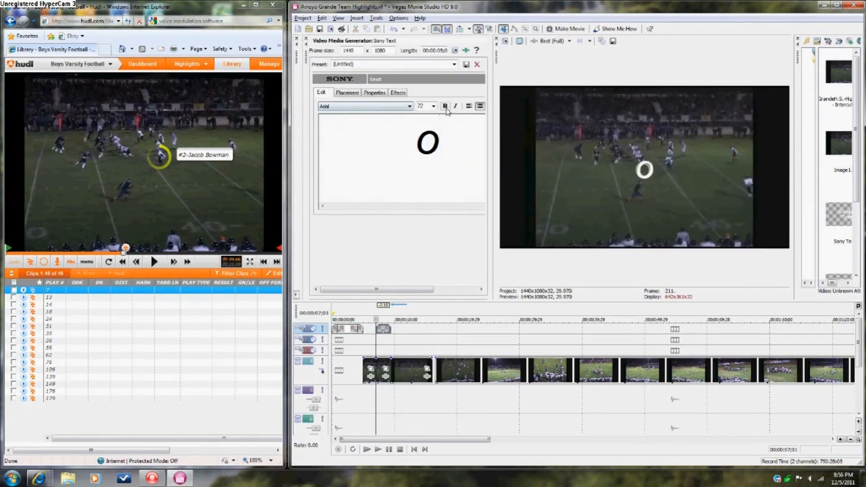
pyautogui.click(347, 92)
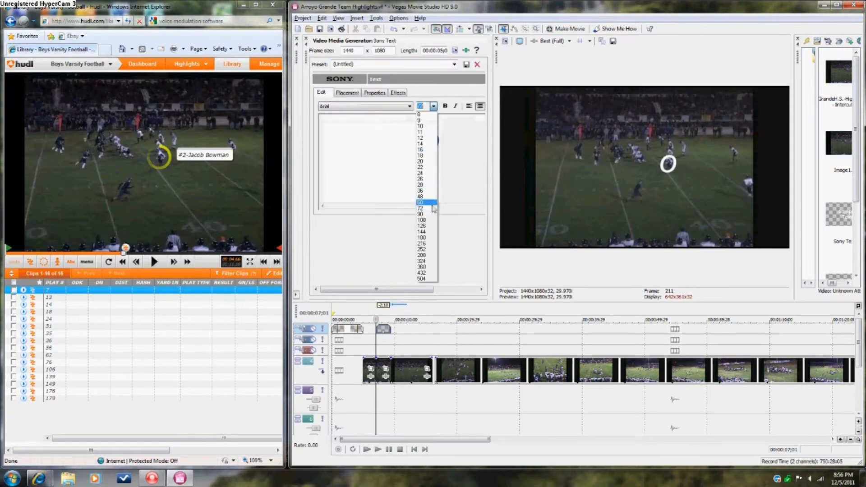
pyautogui.click(419, 202)
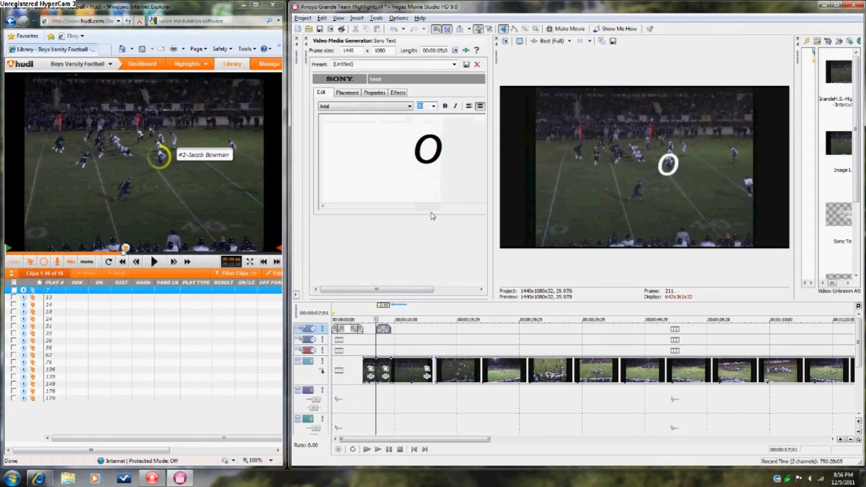
pyautogui.click(398, 92)
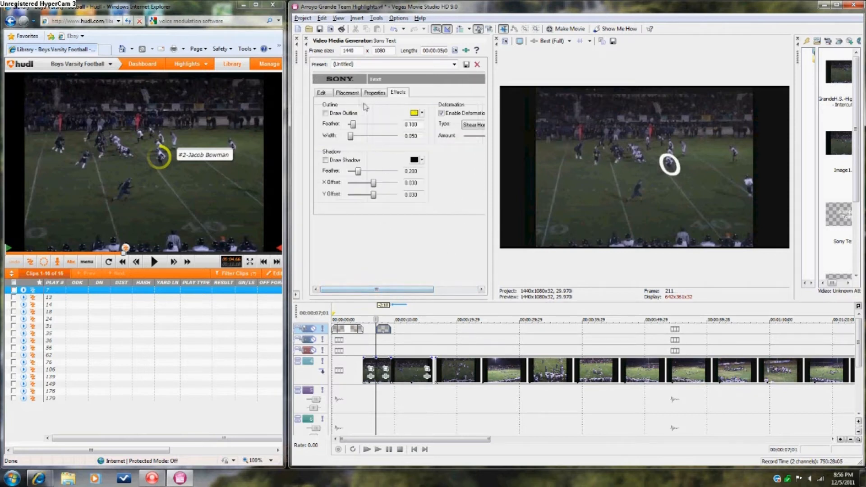
pyautogui.click(347, 92)
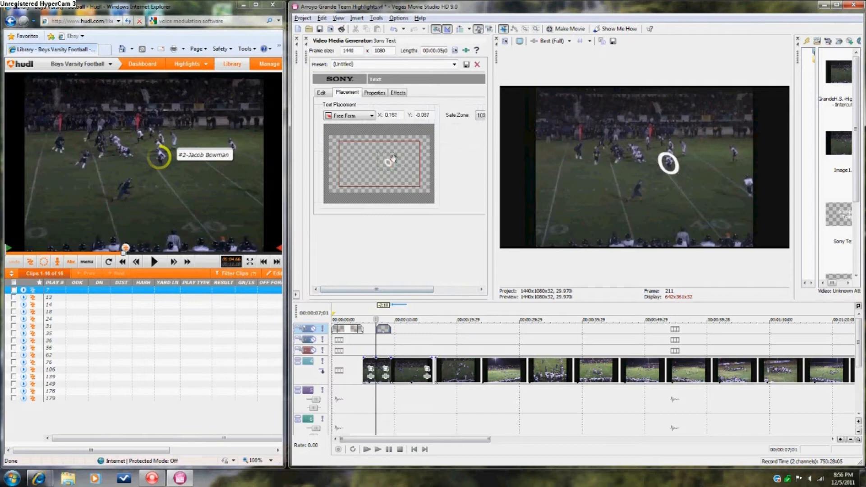
pyautogui.click(373, 92)
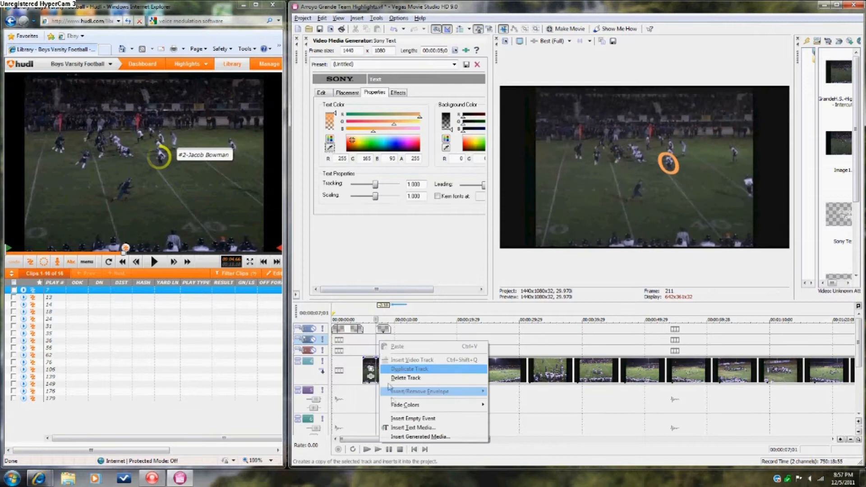
pyautogui.click(321, 92)
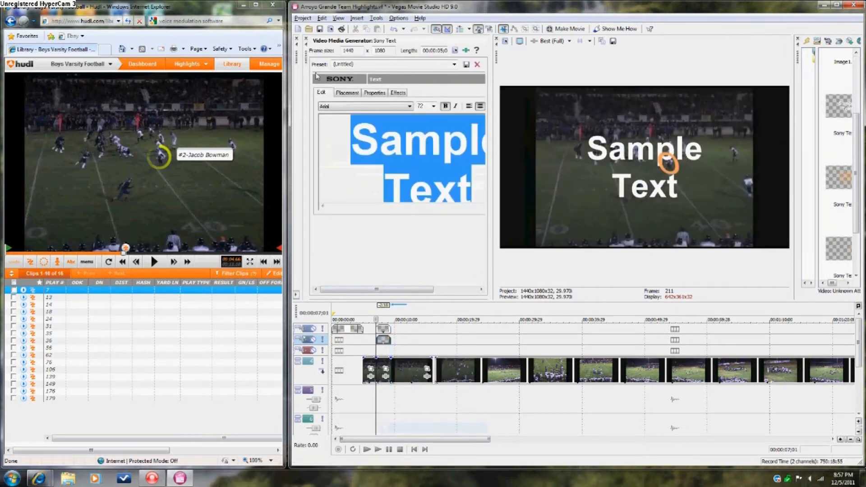
pyautogui.write('# 2')
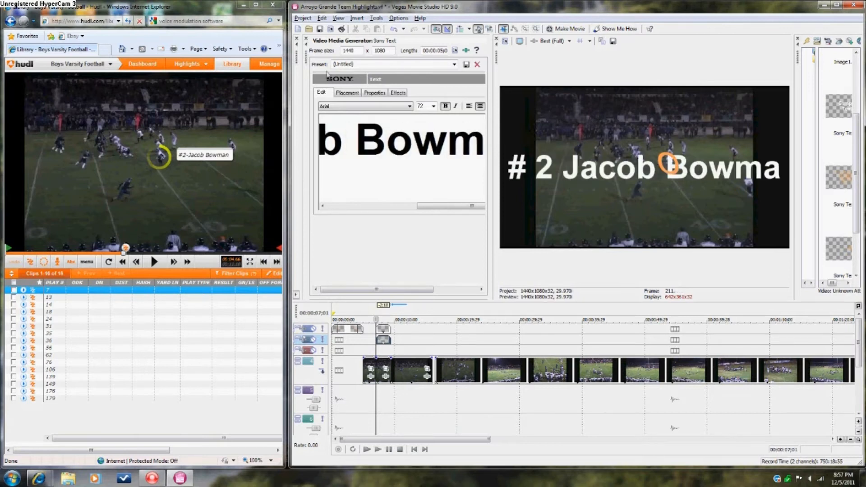
pyautogui.click(432, 106)
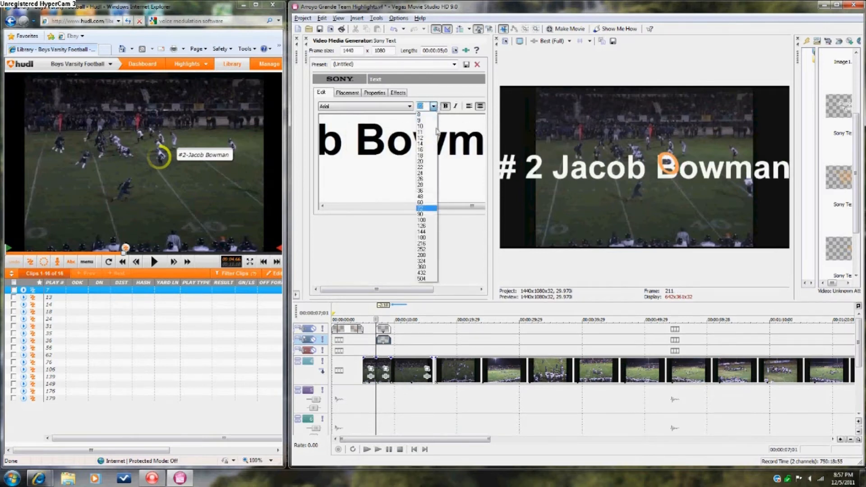
pyautogui.click(420, 213)
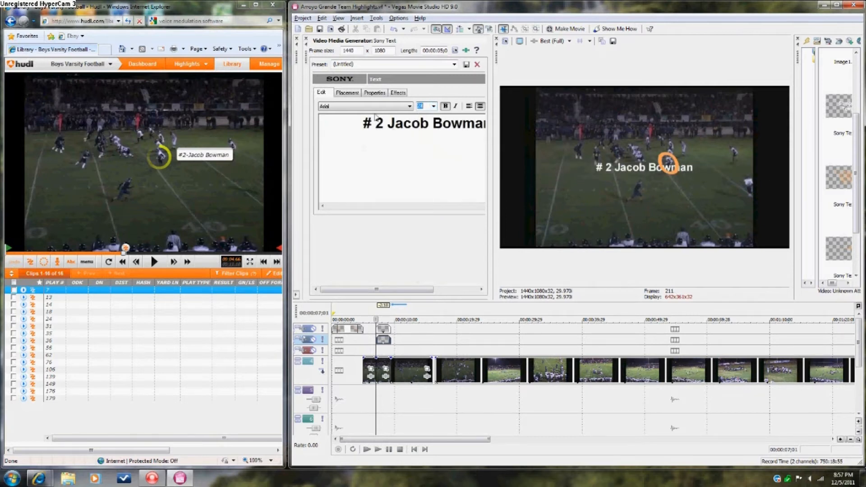
# - Place the name just below the circled player, colour it orange and give it an outline
pyautogui.click(346, 92)
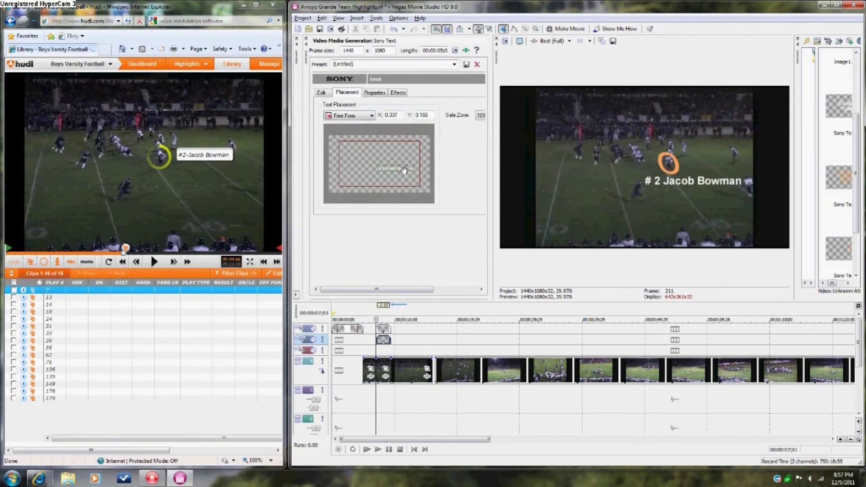
pyautogui.click(375, 92)
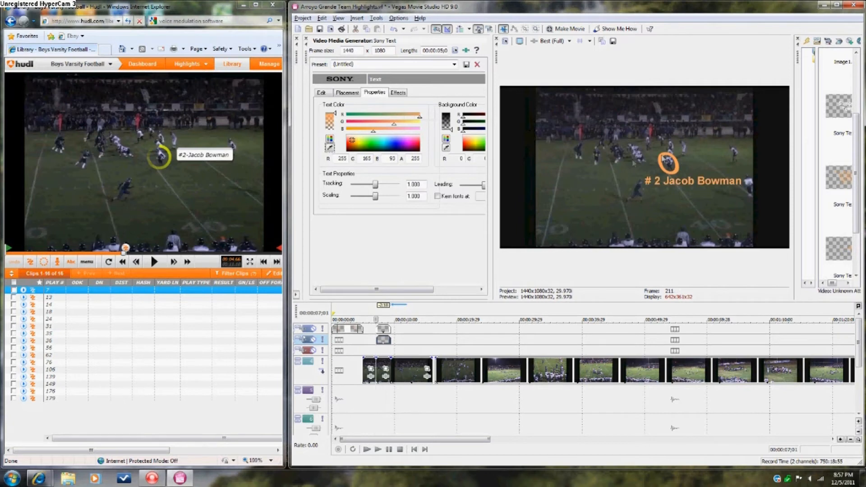
pyautogui.click(397, 92)
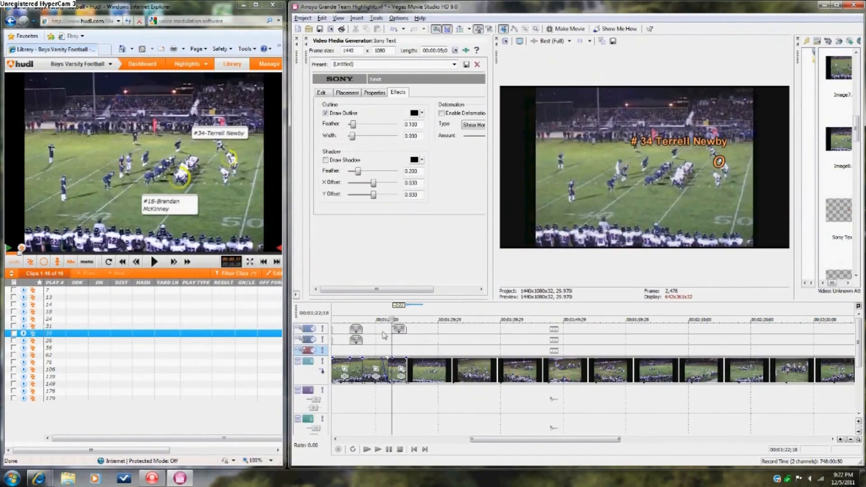
pyautogui.rightClick(383, 336)
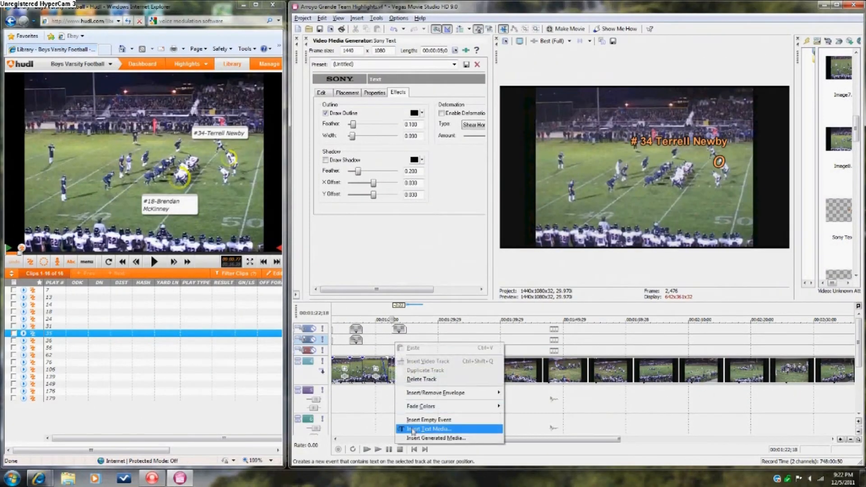
pyautogui.click(429, 429)
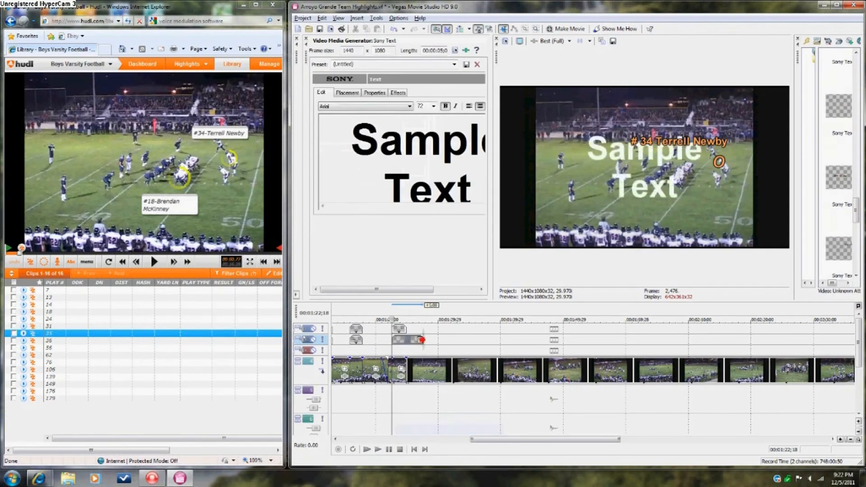
pyautogui.click(433, 107)
pyautogui.write('# 18')
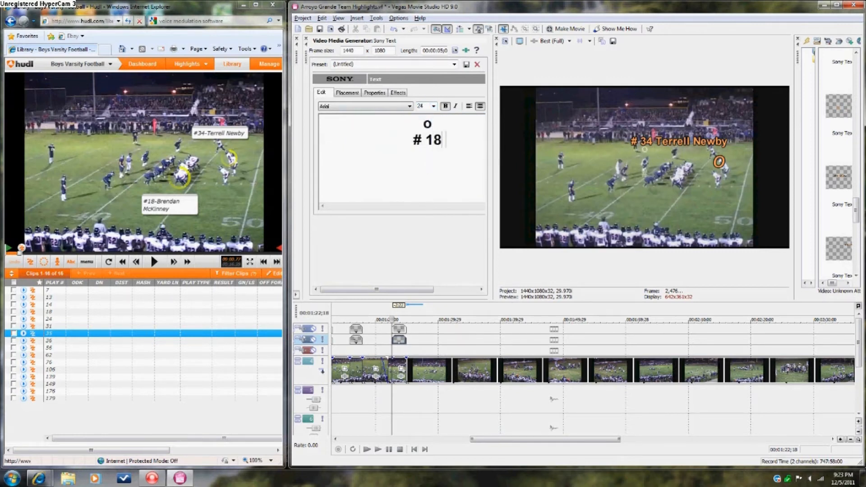
pyautogui.write('Brendan')
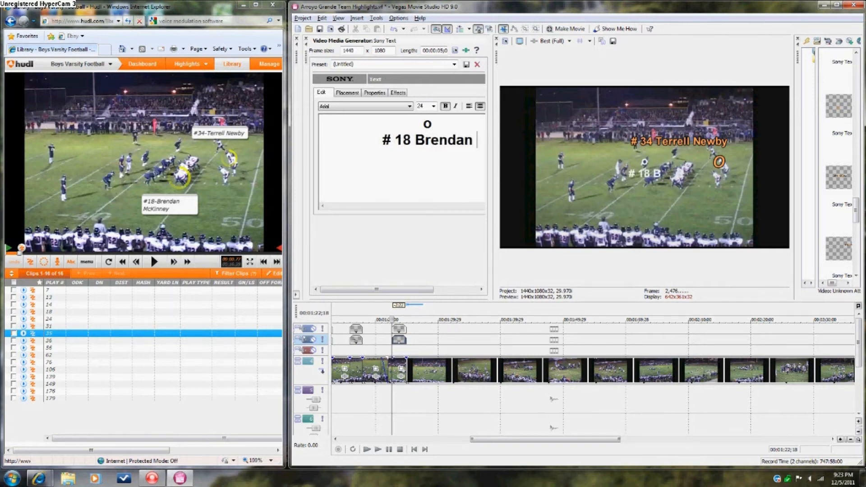
pyautogui.write('McKin')
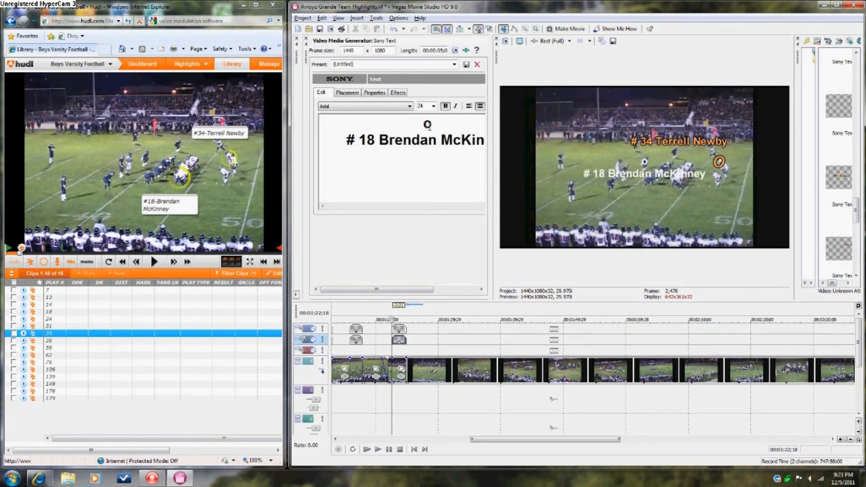
# - Enlarge the circle character, reposition the text and colour it orange
pyautogui.click(445, 106)
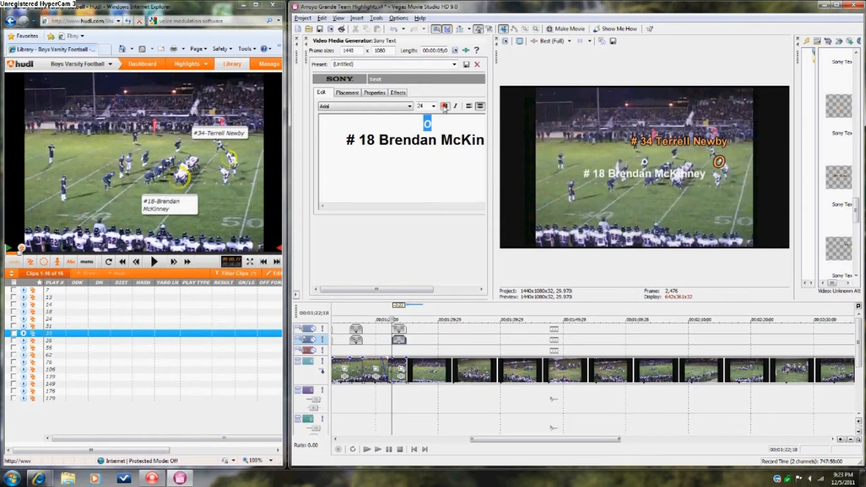
pyautogui.click(432, 107)
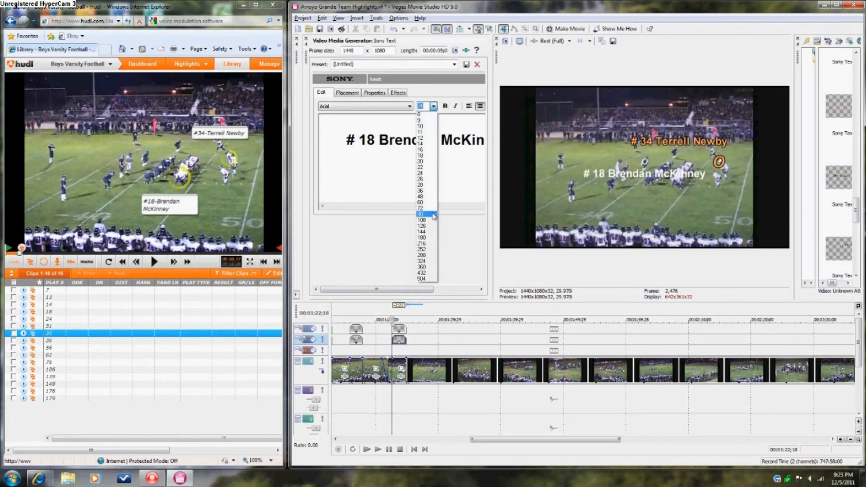
pyautogui.click(421, 214)
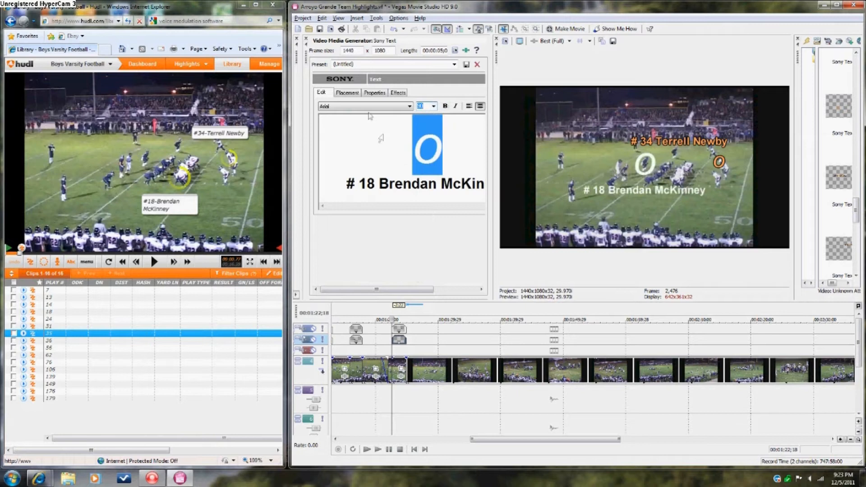
pyautogui.click(346, 92)
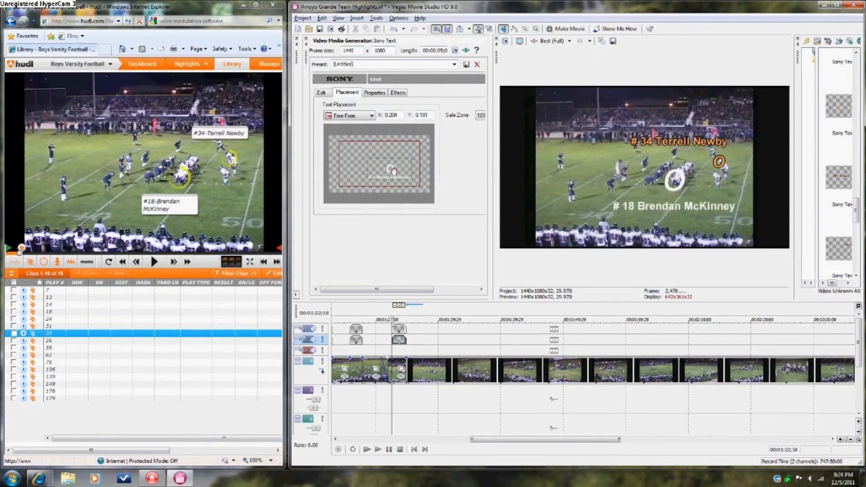
pyautogui.click(373, 92)
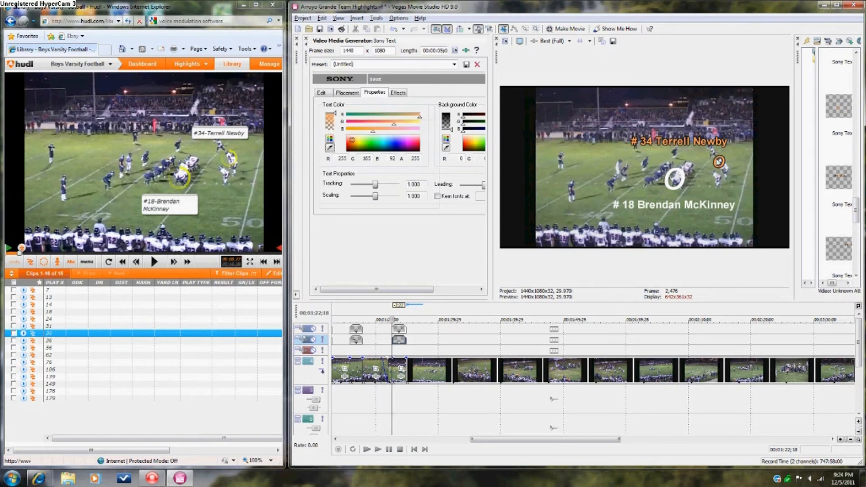
# - Add a thickened outline around the circle and label text
pyautogui.click(398, 92)
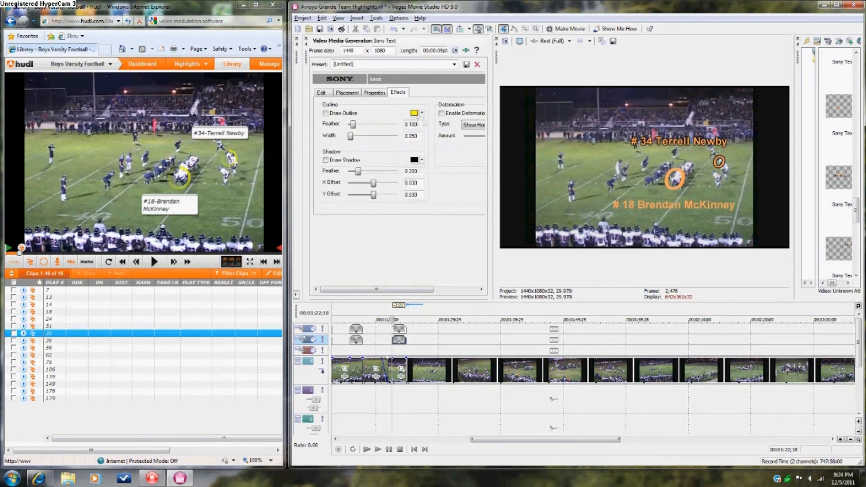
pyautogui.click(326, 114)
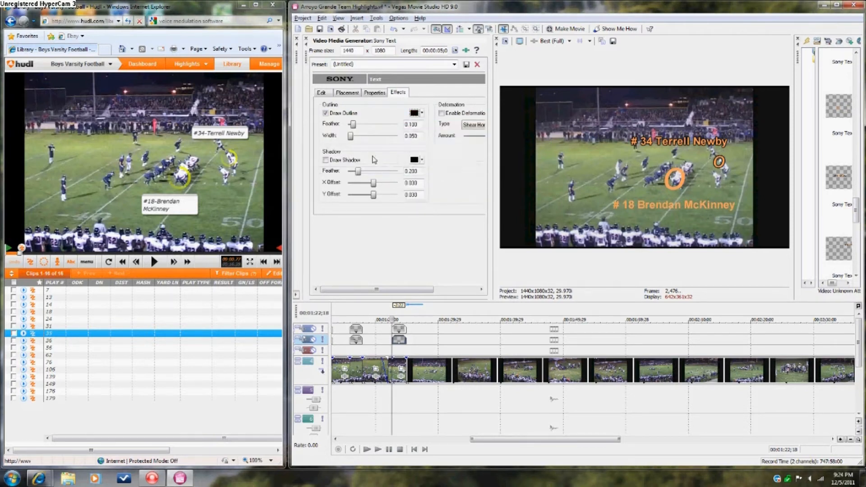
pyautogui.moveTo(350, 136); pyautogui.dragTo(352, 136)
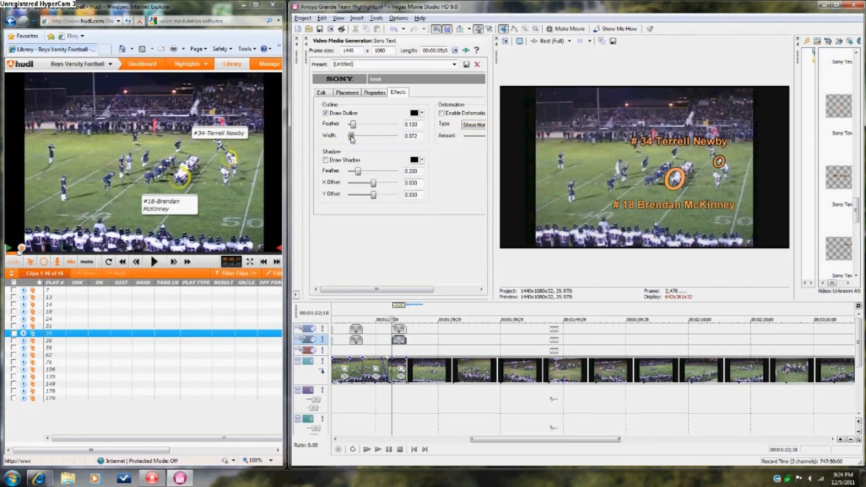
pyautogui.click(321, 92)
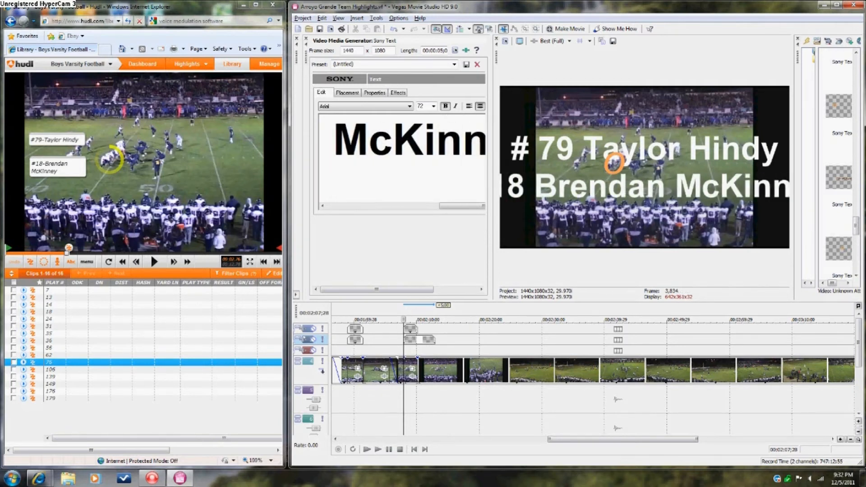
# - Shrink the # 79 Taylor Hindy and # 18 labels, colour them orange and give them a thin outline
pyautogui.click(347, 92)
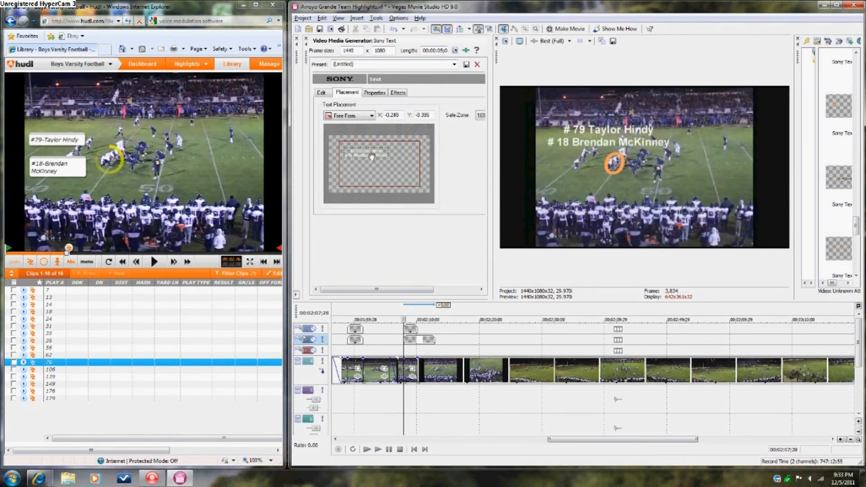
pyautogui.click(374, 92)
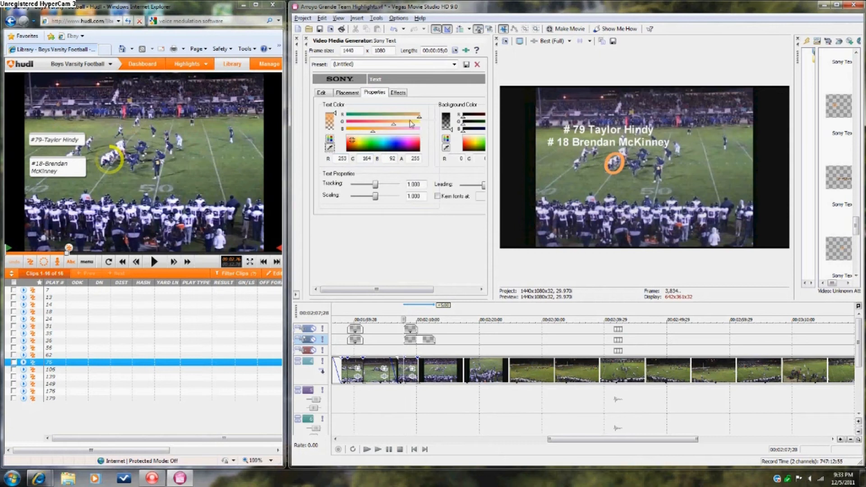
pyautogui.click(398, 92)
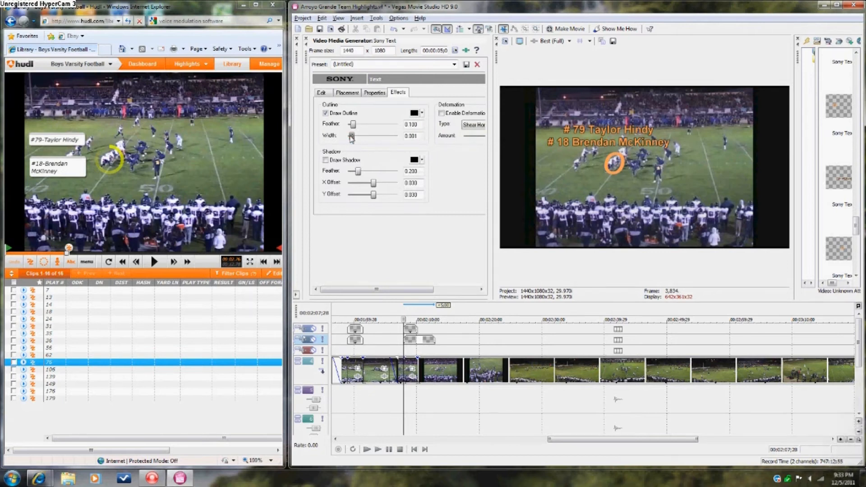
pyautogui.click(378, 449)
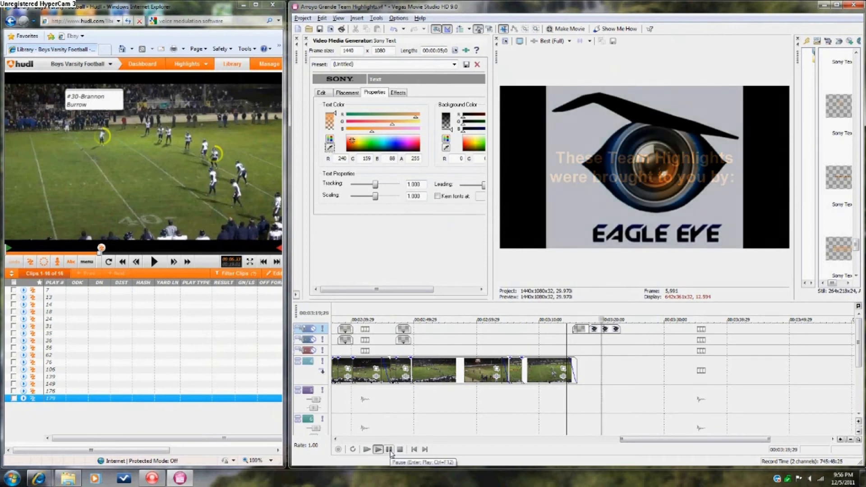
# - Stop playback and place the Eagle Eye Business logo image on the top track near the video's end
pyautogui.click(388, 449)
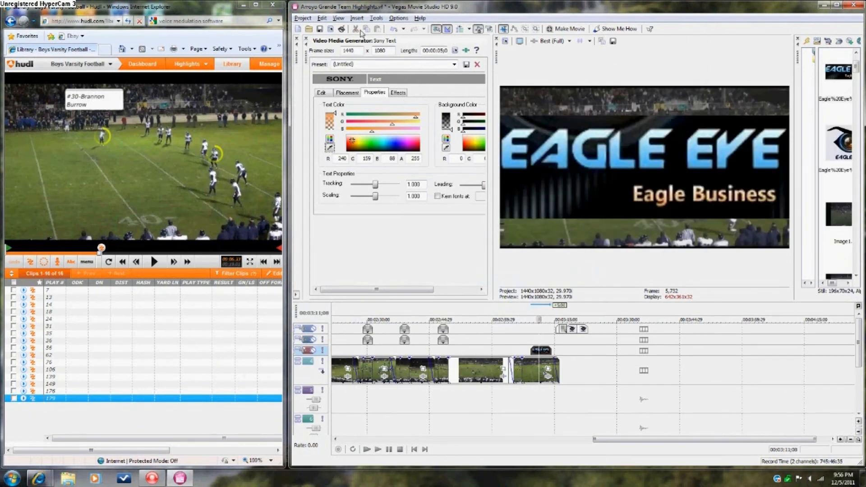
pyautogui.click(376, 18)
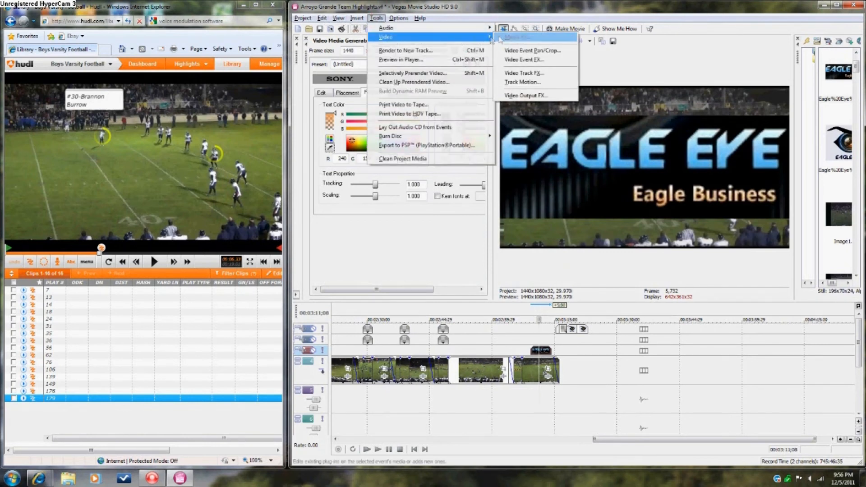
# - Use Track Motion to shrink the logo into a bottom-right watermark spanning the whole timeline
pyautogui.click(522, 82)
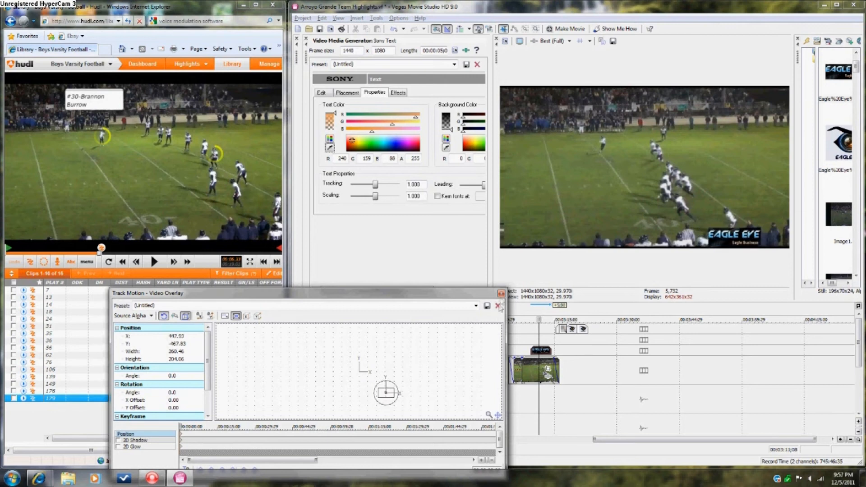
pyautogui.click(497, 305)
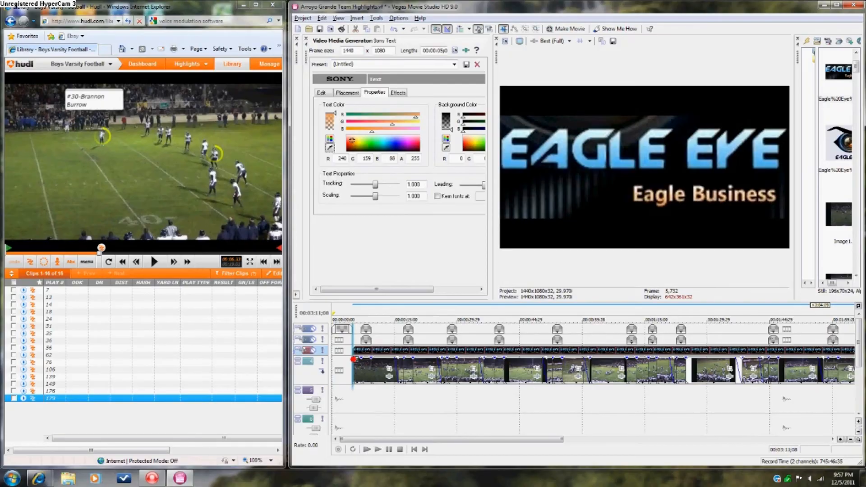
# - Render the highlights movie via Make Movie, saving it to the hard drive until processing completes
pyautogui.click(11, 14)
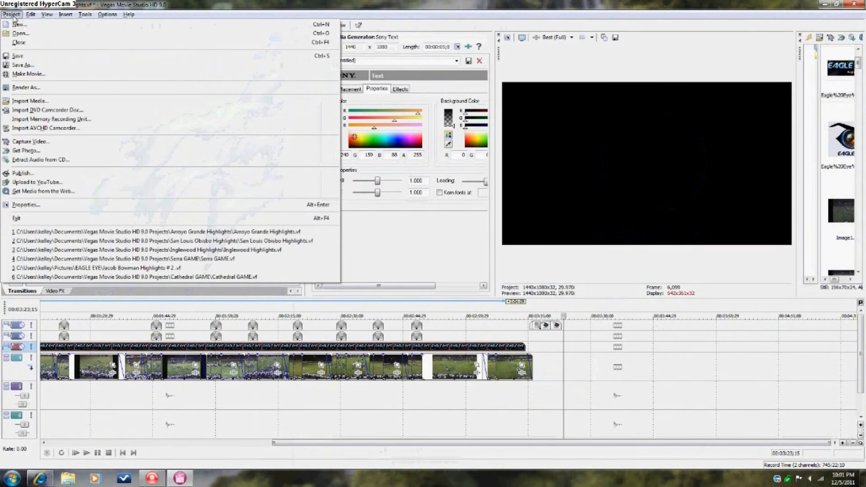
pyautogui.click(28, 73)
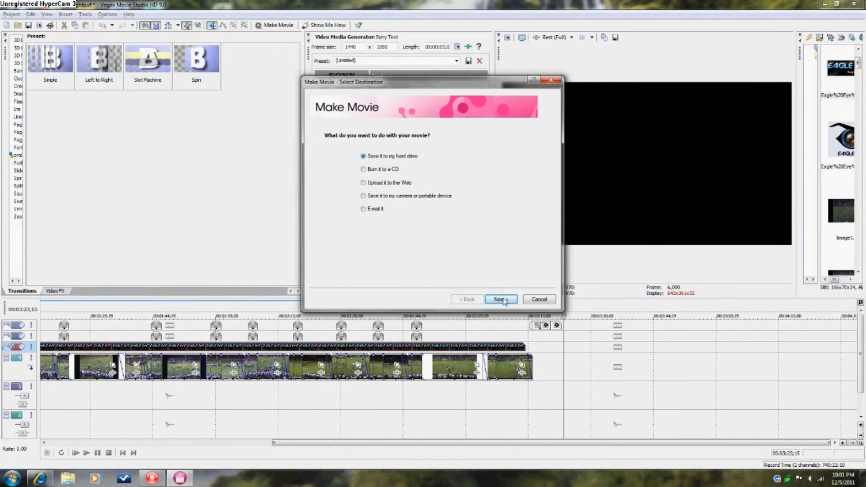
pyautogui.click(499, 299)
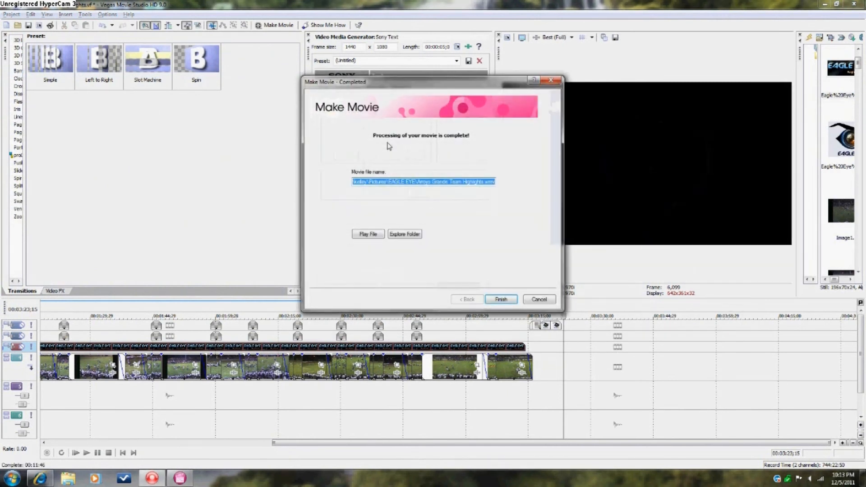